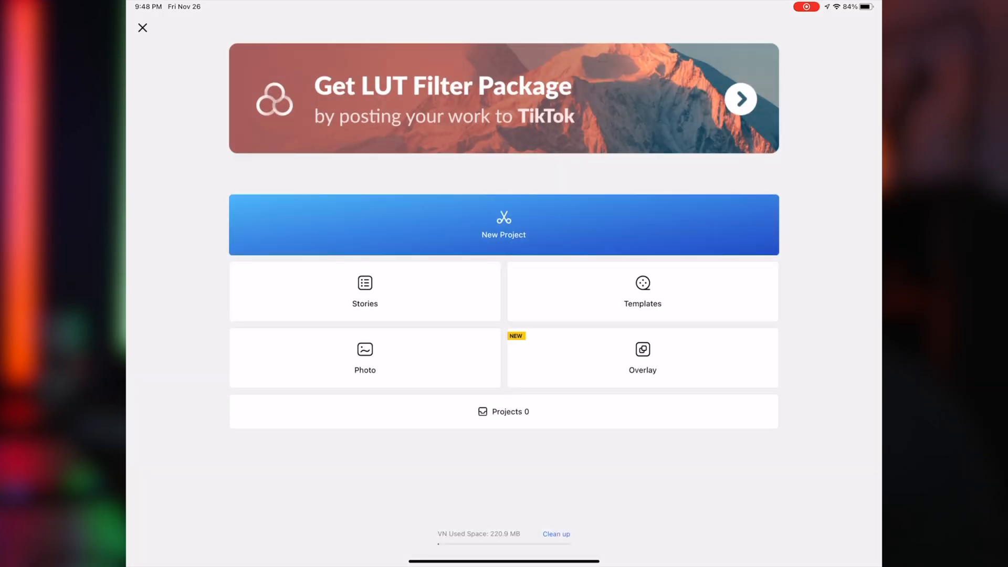
Start a new project so the media picker shows Recents videos
{"action": "left_click", "coordinate": [504, 225]}
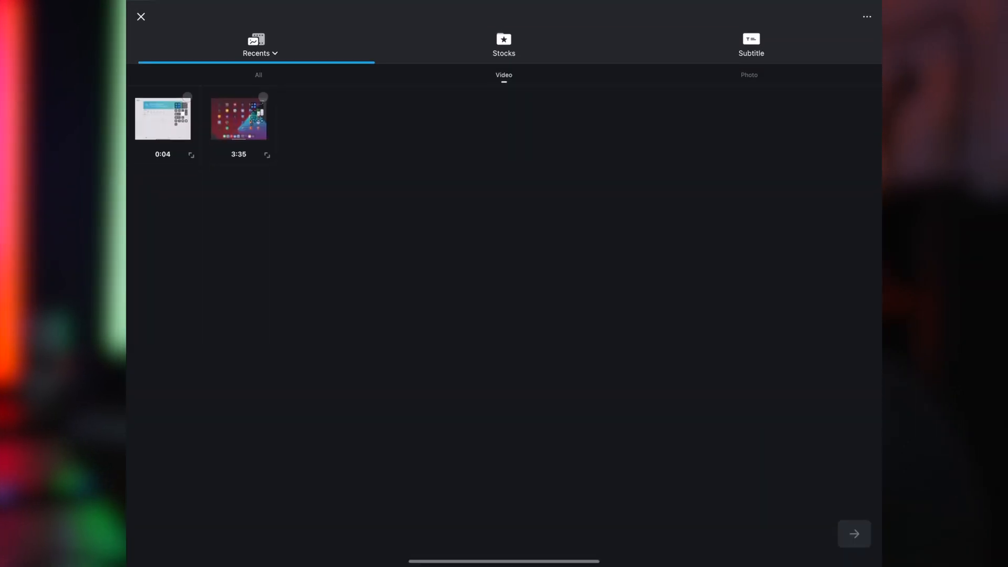